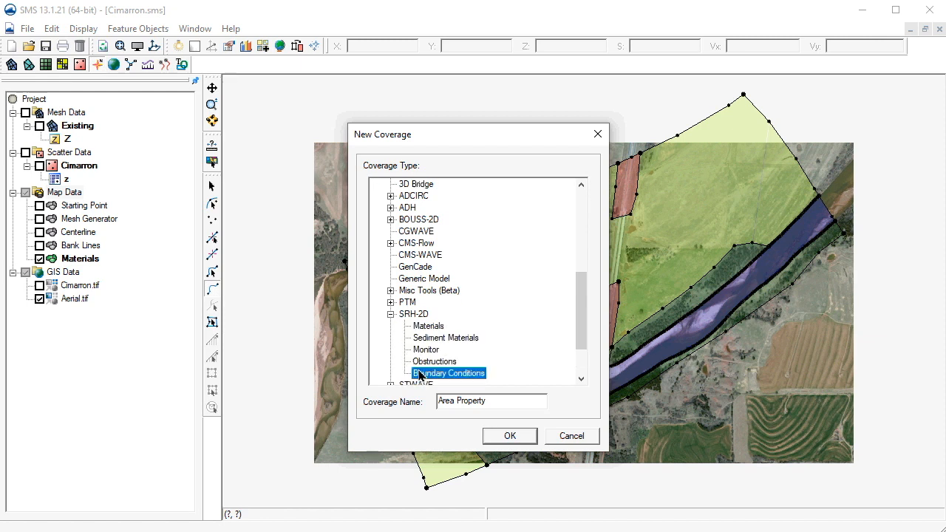
- Choose the SRH-2D Boundary Conditions coverage type, name it BC_100yr and confirm
{"action": "left_click", "coordinate": [450, 373]}
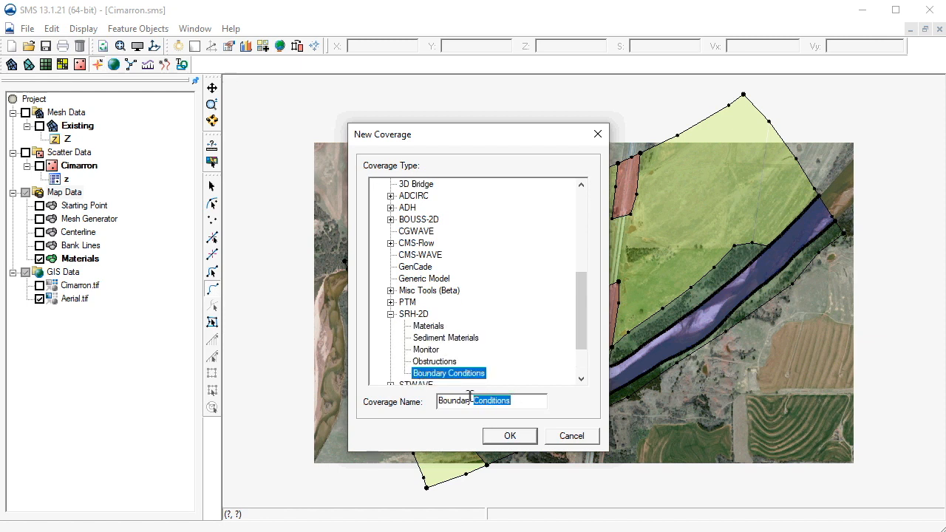
{"action": "type", "text": "BC"}
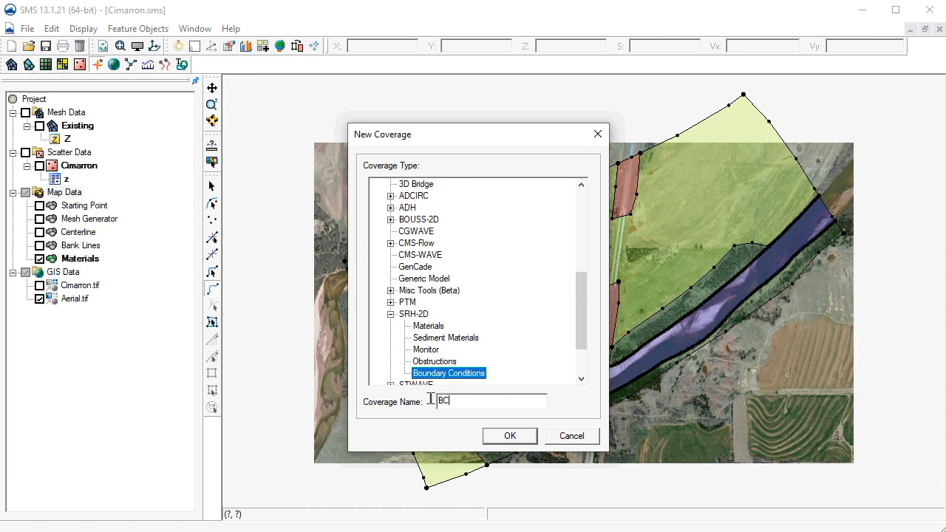
{"action": "type", "text": "_100yr"}
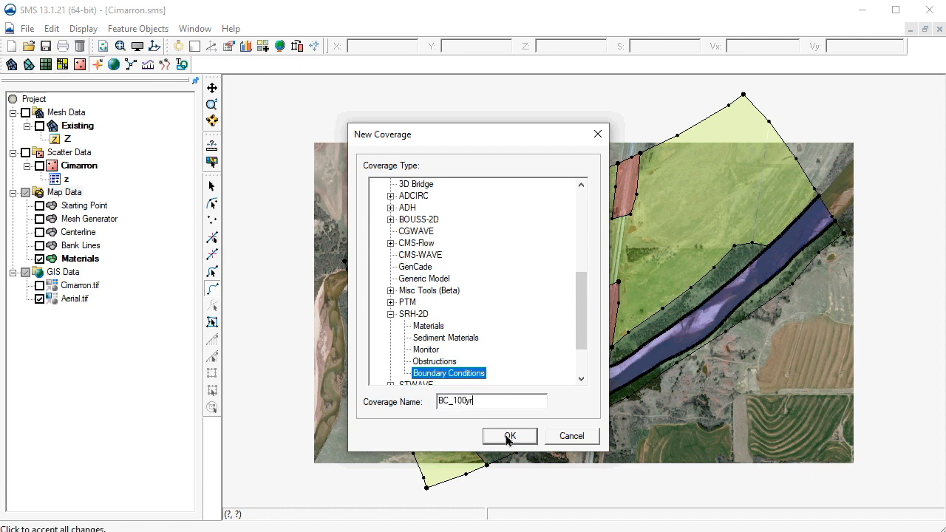
{"action": "left_click", "coordinate": [508, 436]}
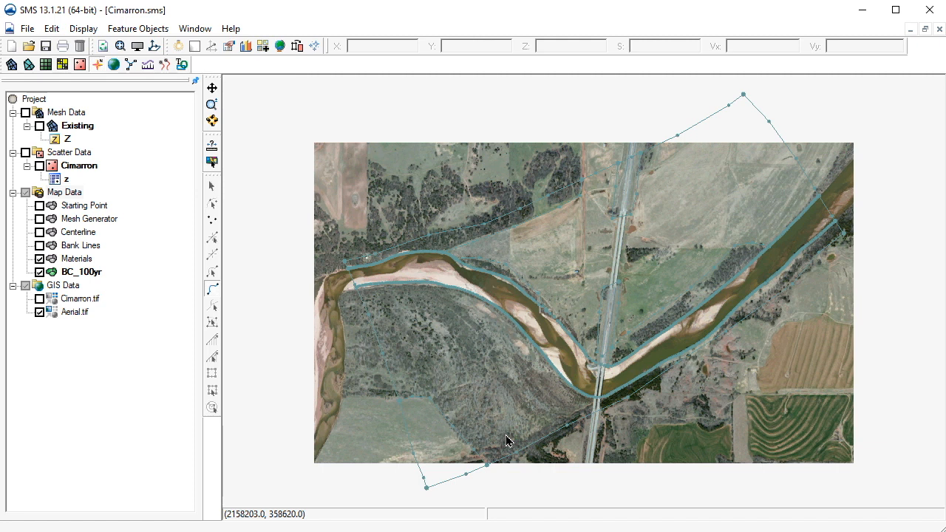
{"action": "mouse_move", "coordinate": [121, 272]}
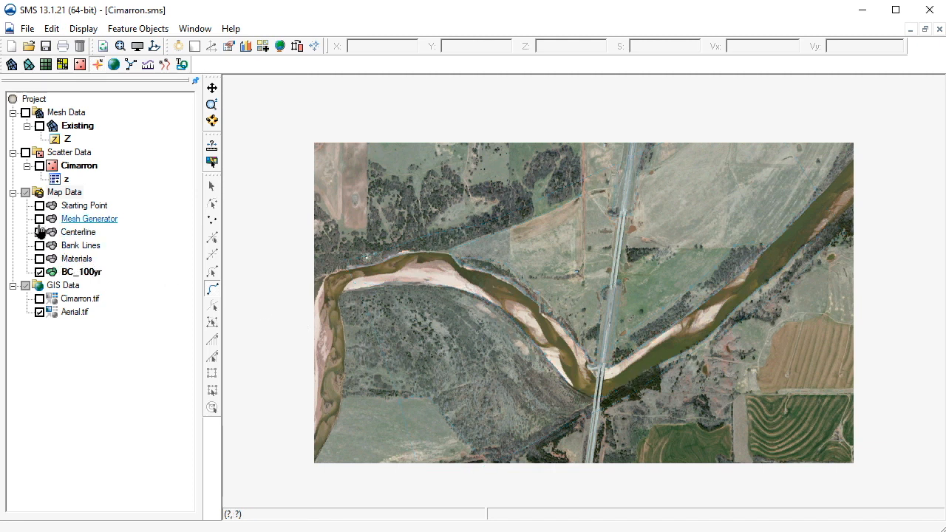
- Turn on the Mesh Generator and Starting Point coverages to show the domain outline
{"action": "left_click", "coordinate": [38, 219]}
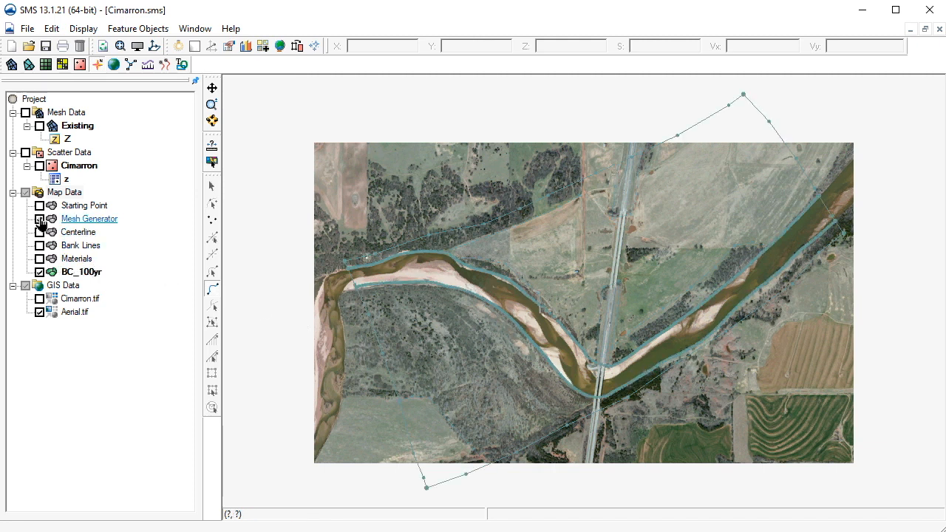
{"action": "left_click", "coordinate": [39, 219]}
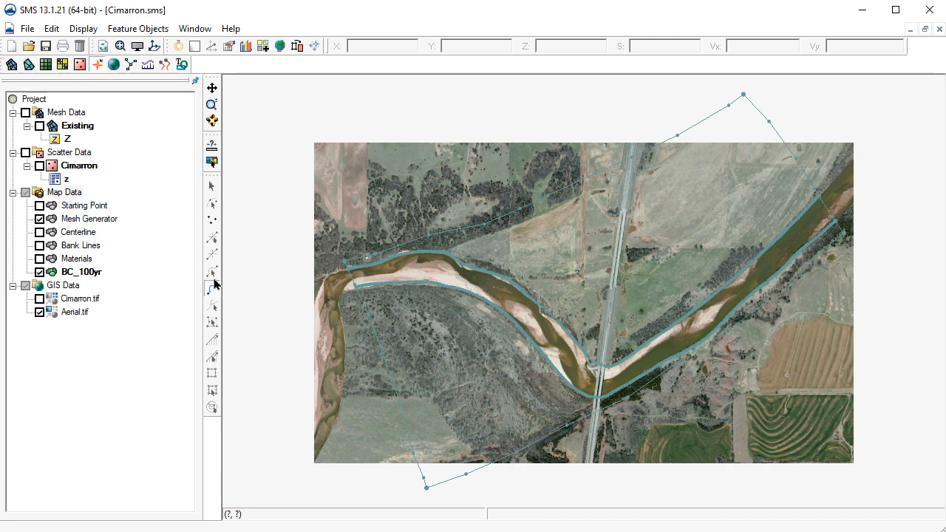
{"action": "mouse_move", "coordinate": [214, 289]}
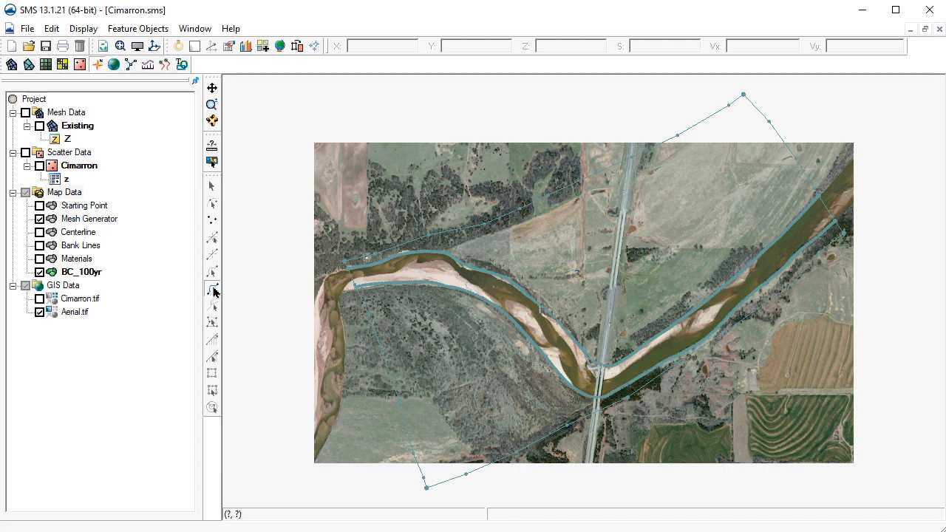
{"action": "mouse_move", "coordinate": [266, 269]}
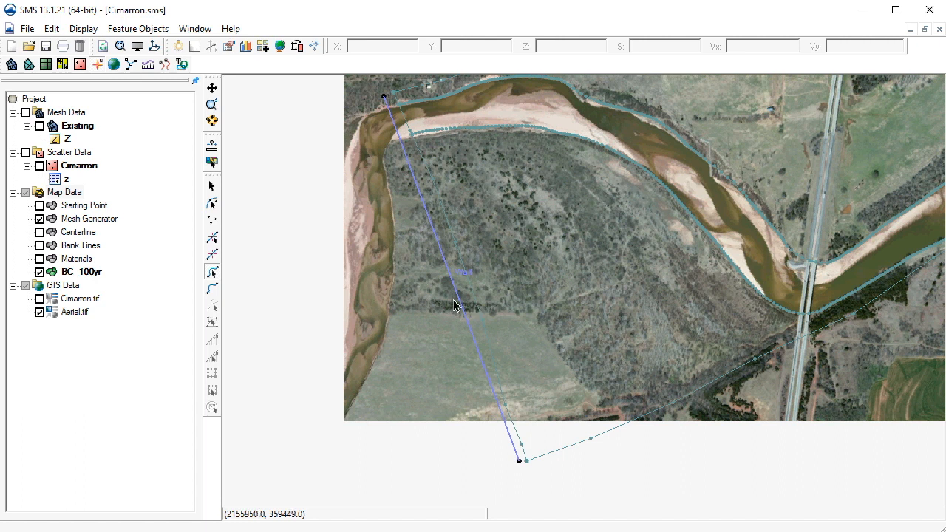
- Assign the upstream arc an Inlet-Q subcritical inflow with constant discharge 35000 cfs
{"action": "left_click", "coordinate": [461, 306]}
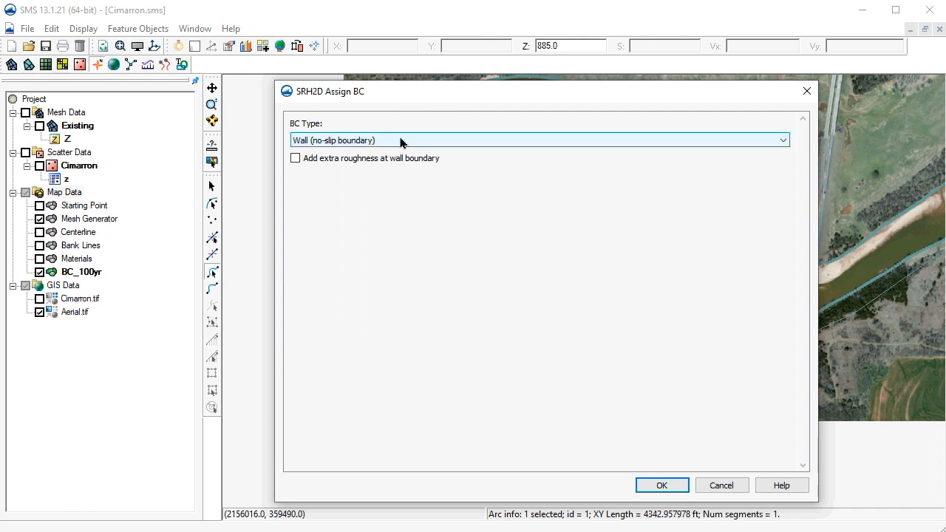
{"action": "left_click", "coordinate": [781, 139]}
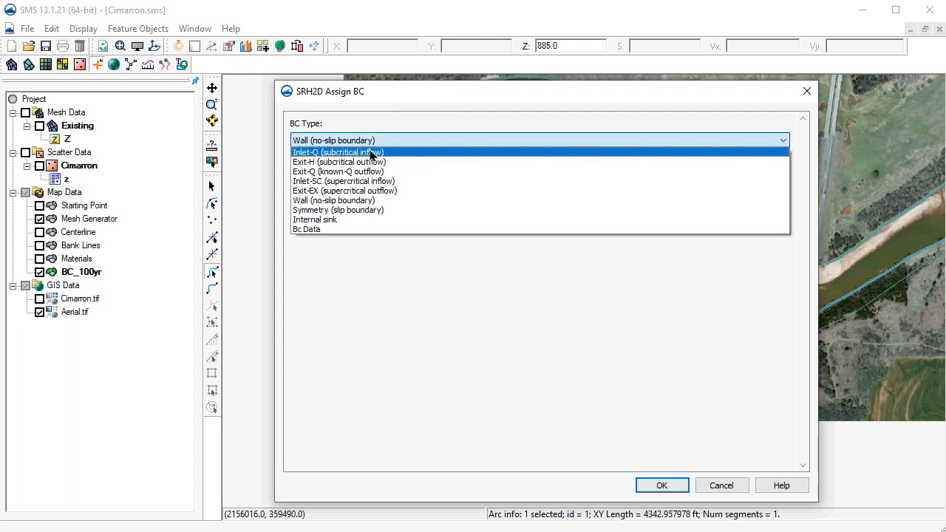
{"action": "left_click", "coordinate": [337, 150]}
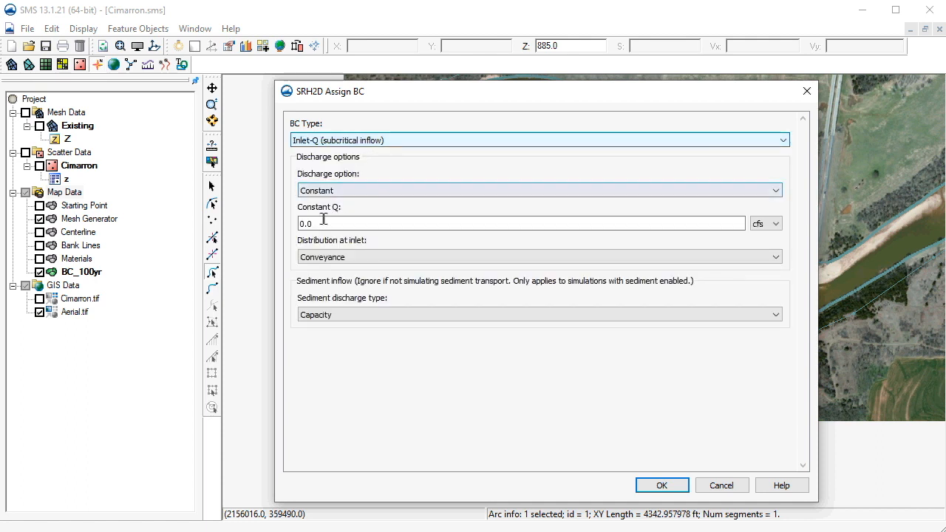
{"action": "triple_click", "coordinate": [520, 224]}
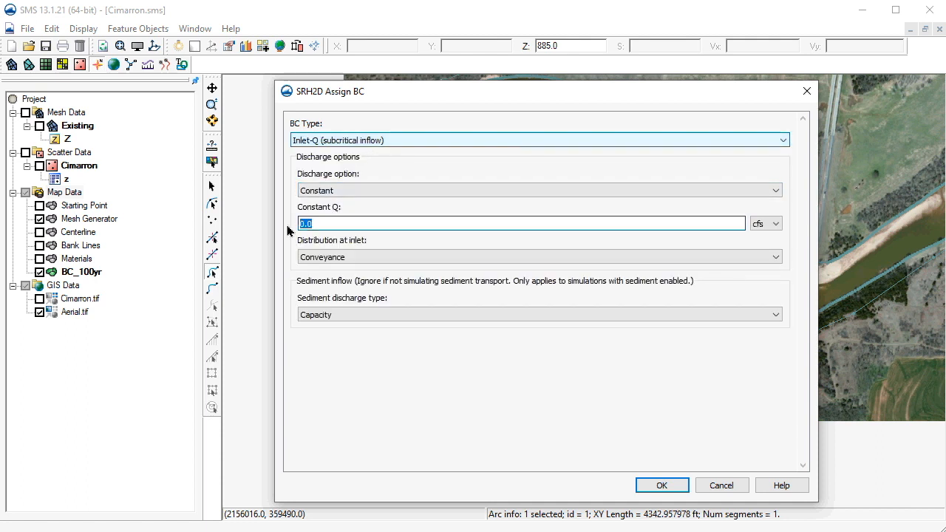
{"action": "type", "text": "35"}
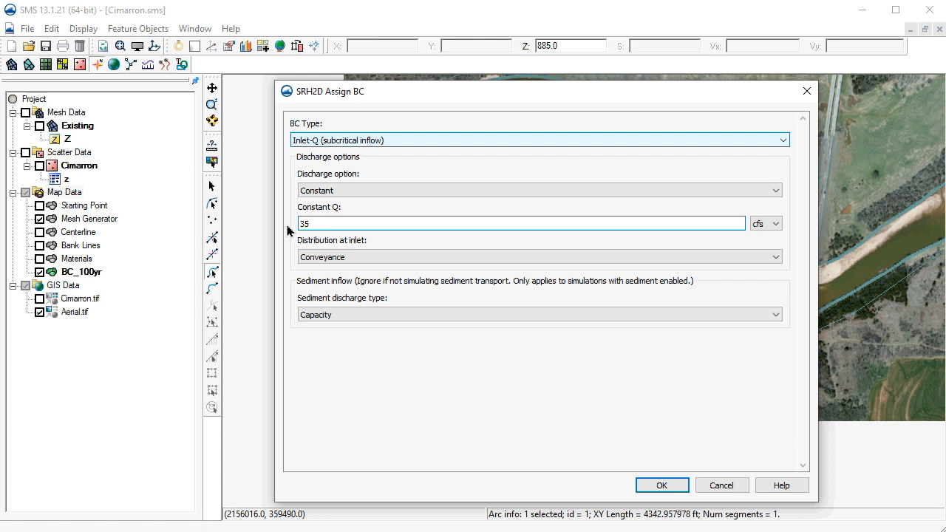
{"action": "type", "text": "000"}
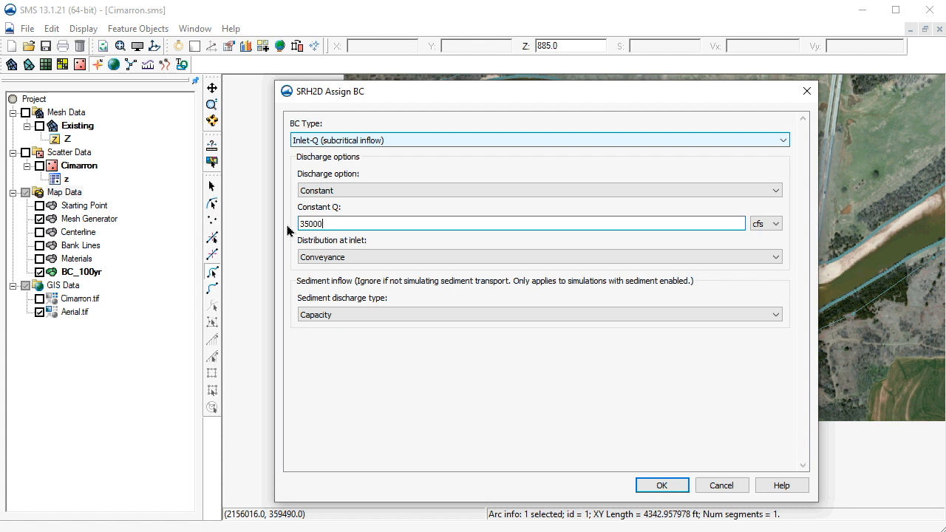
{"action": "mouse_move", "coordinate": [624, 482]}
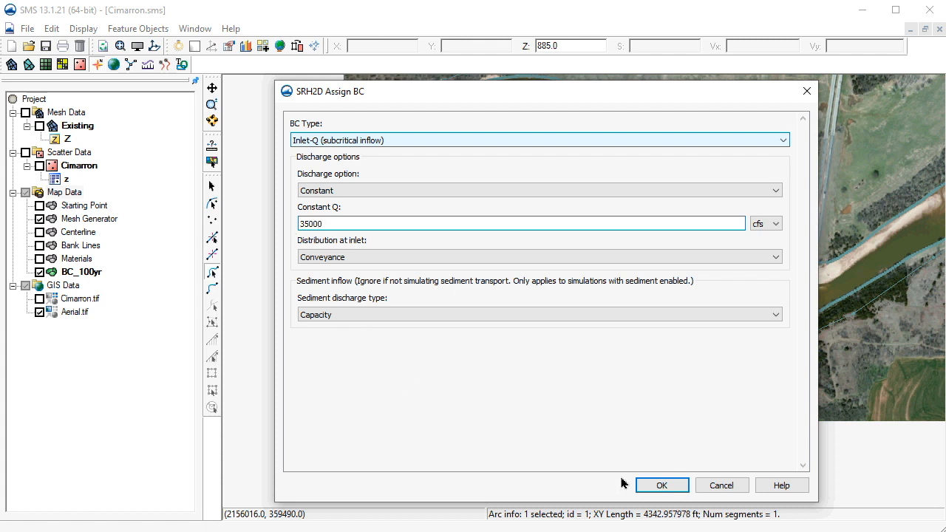
{"action": "left_click", "coordinate": [661, 485]}
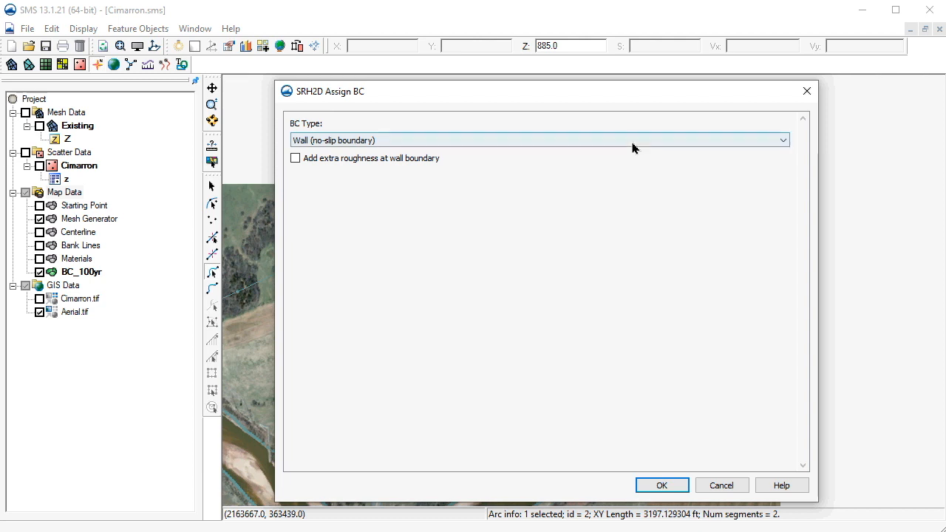
- Assign the second arc an Exit-H subcritical outflow with constant water surface elevation 889 ft
{"action": "left_click", "coordinate": [780, 140]}
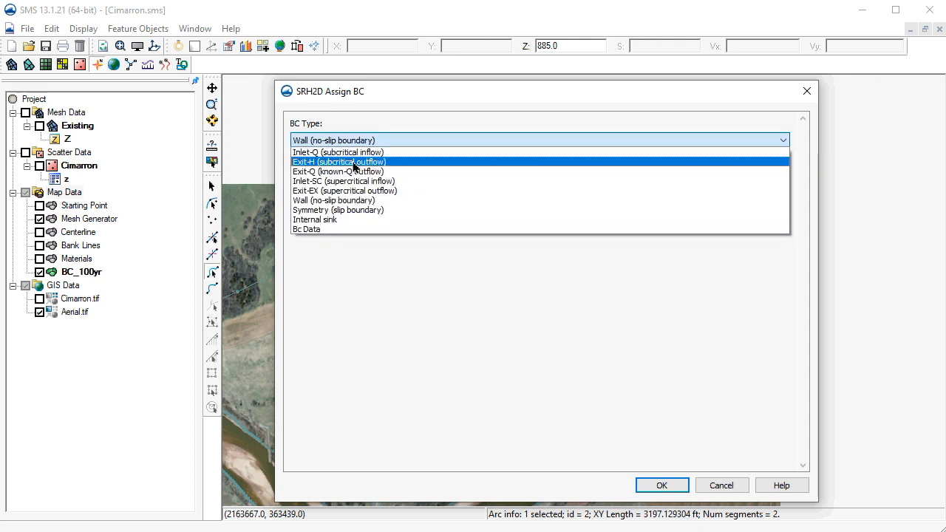
{"action": "left_click", "coordinate": [339, 161]}
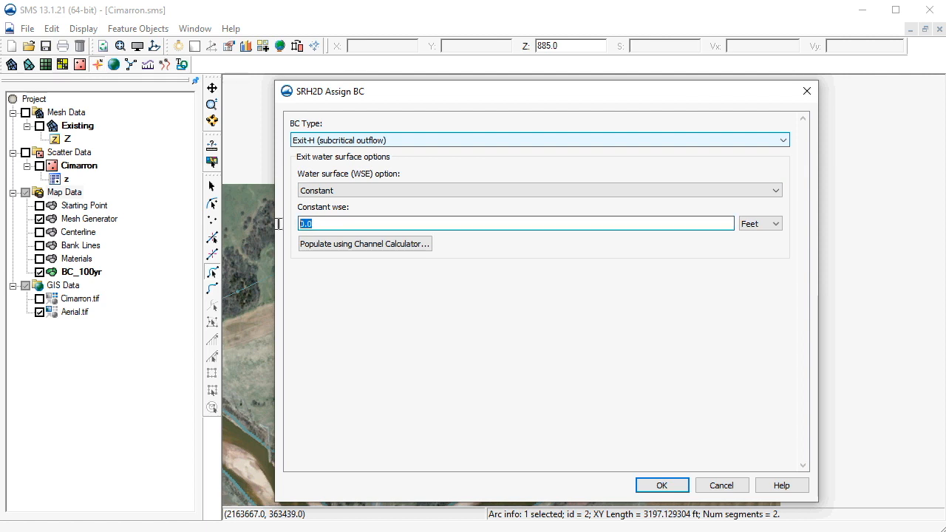
{"action": "type", "text": "889"}
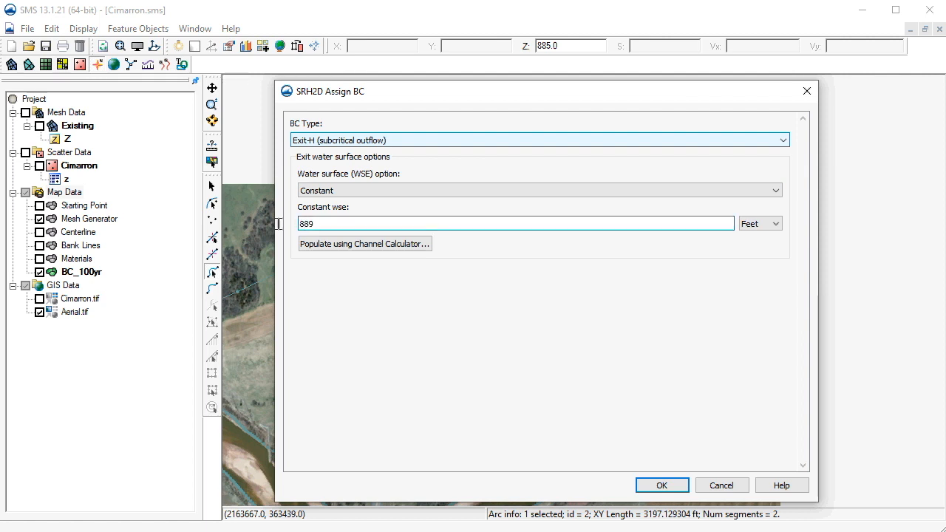
{"action": "left_click", "coordinate": [518, 223]}
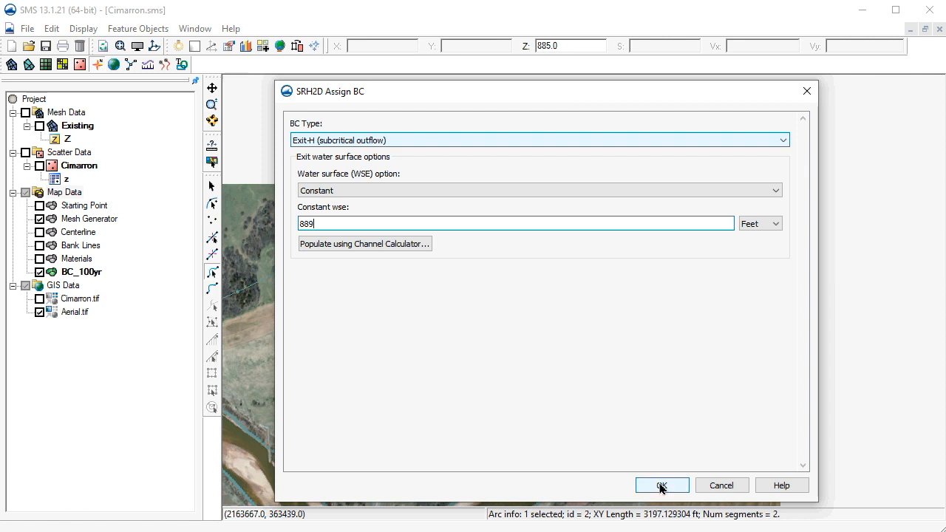
{"action": "left_click", "coordinate": [660, 485]}
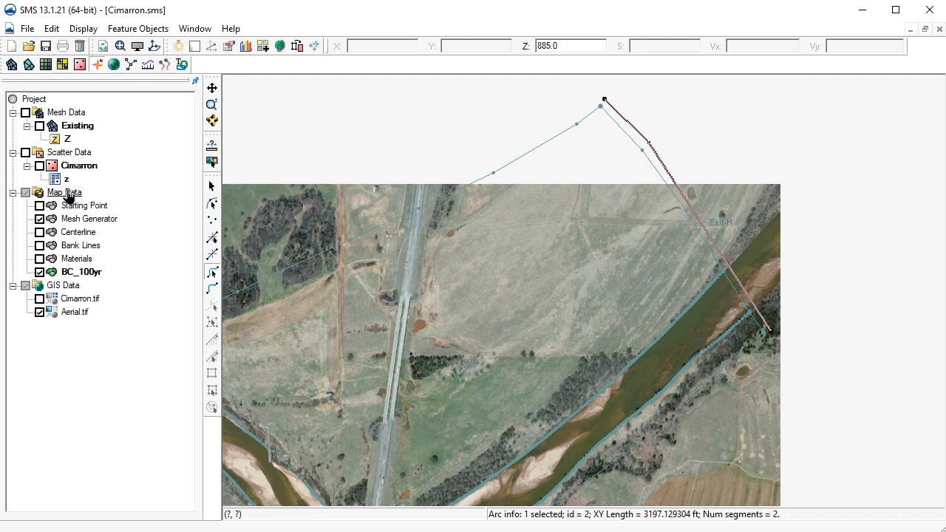
- Create a new SRH-2D Monitor coverage under Map Data
{"action": "right_click", "coordinate": [65, 192]}
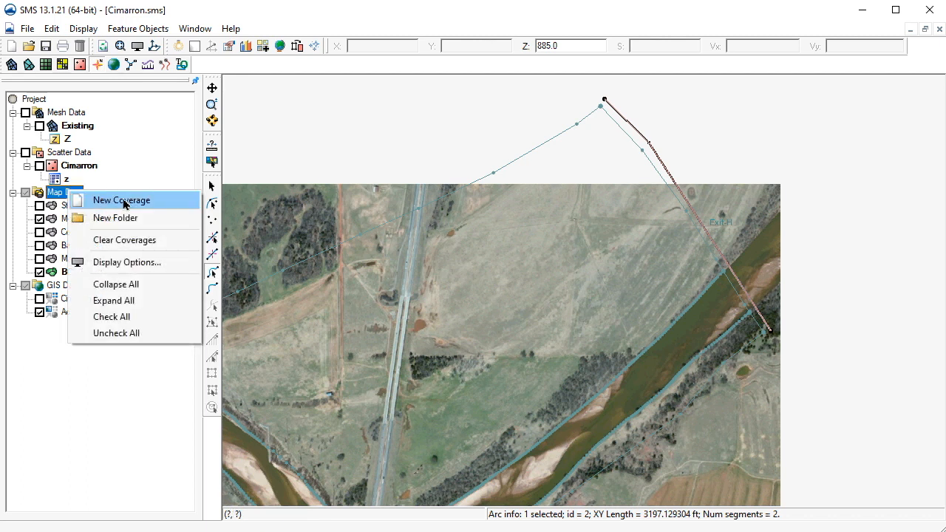
{"action": "left_click", "coordinate": [121, 200]}
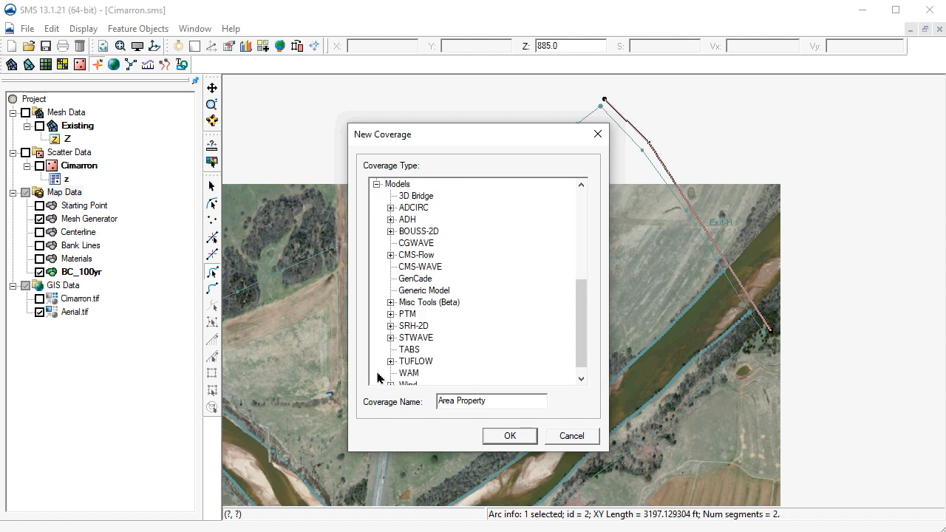
{"action": "mouse_move", "coordinate": [391, 329]}
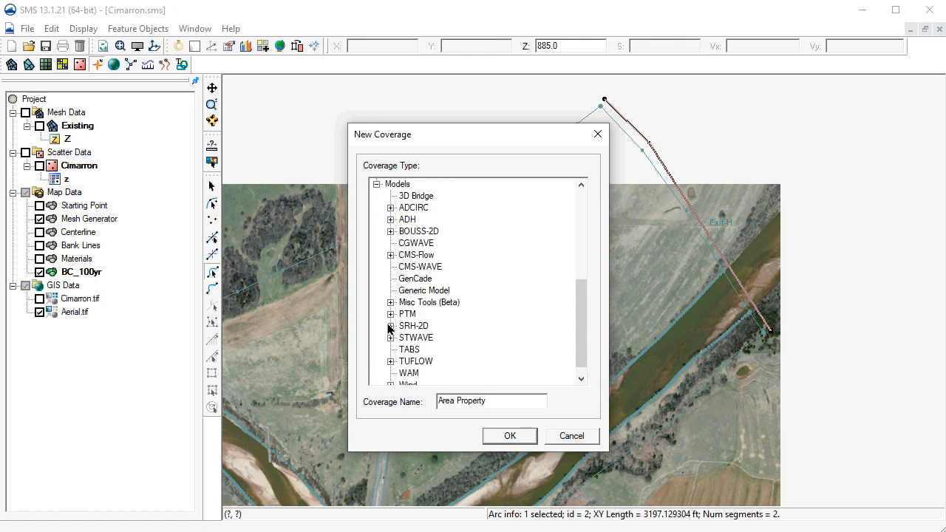
{"action": "left_click", "coordinate": [390, 326]}
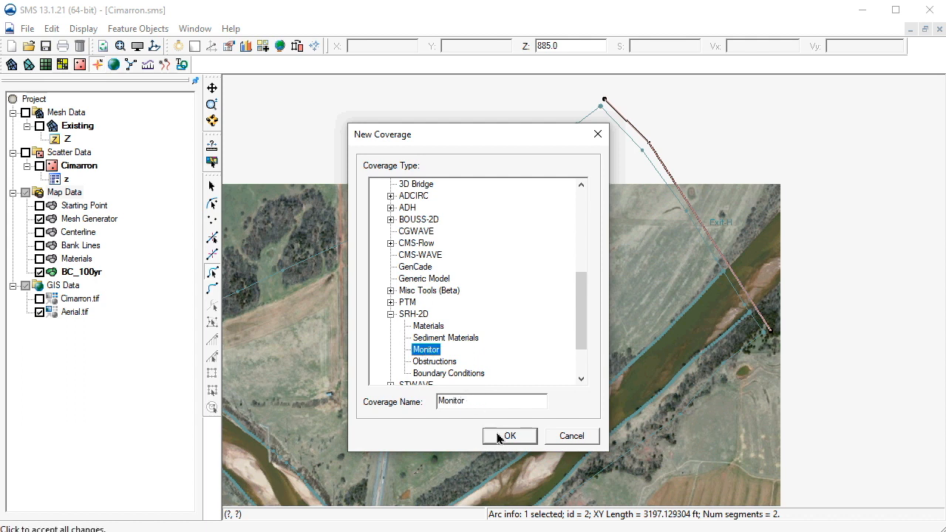
{"action": "left_click", "coordinate": [508, 436]}
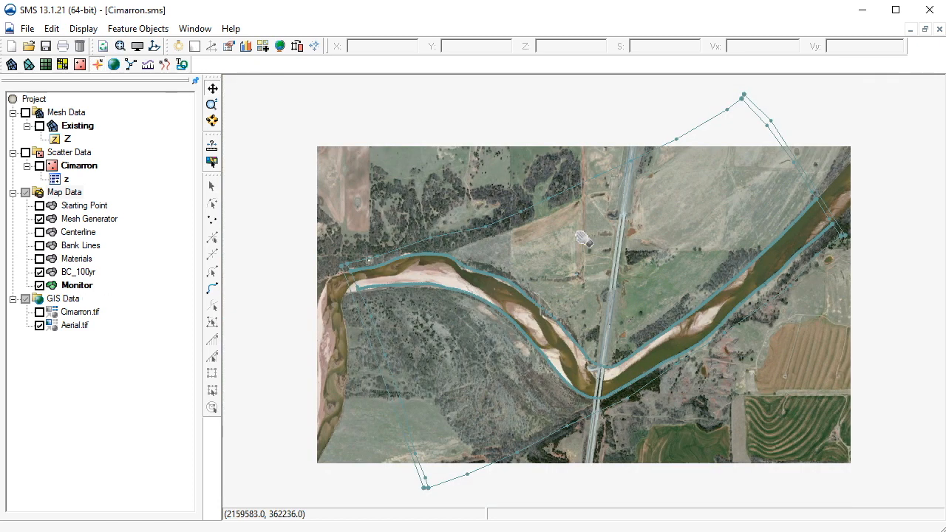
{"action": "mouse_move", "coordinate": [510, 238]}
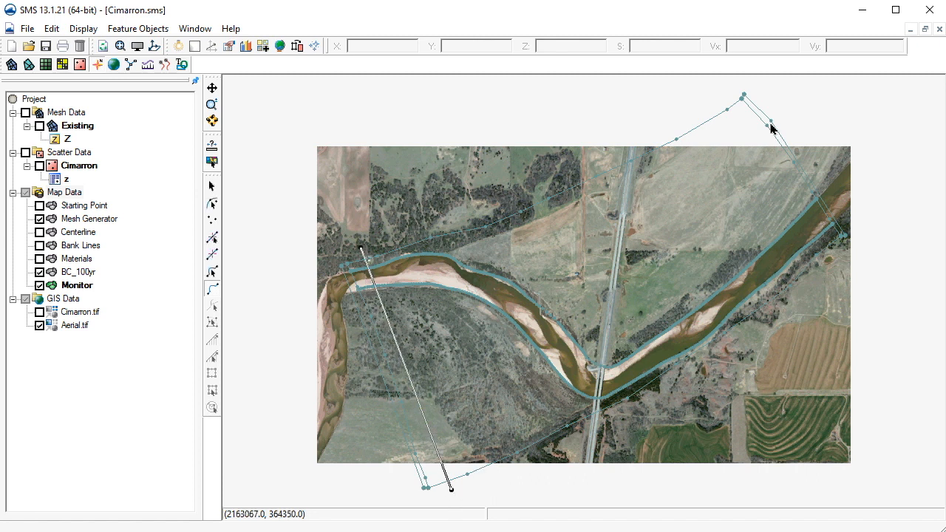
{"action": "mouse_move", "coordinate": [765, 183]}
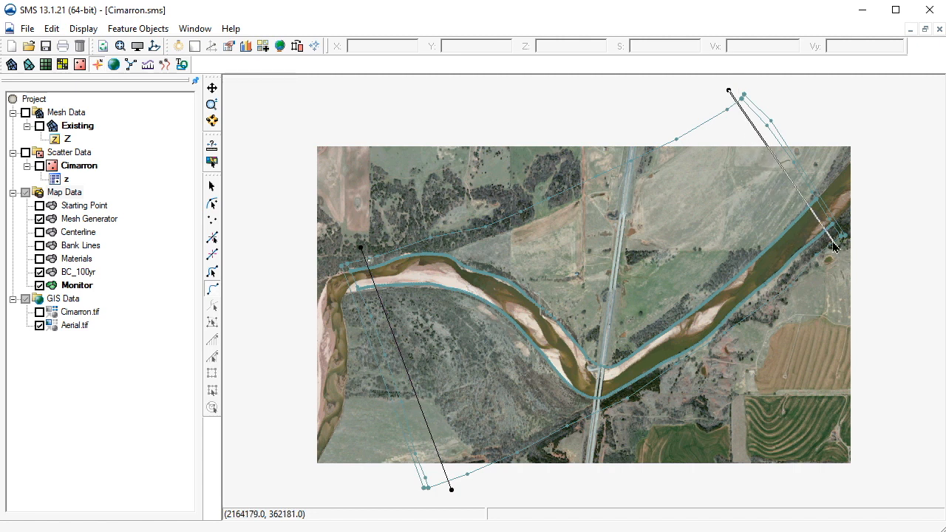
{"action": "mouse_move", "coordinate": [618, 209]}
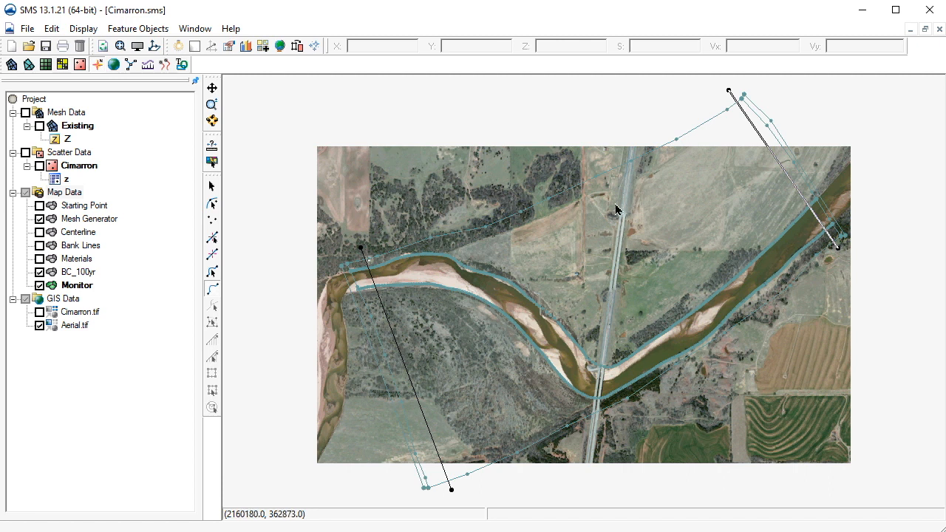
{"action": "mouse_move", "coordinate": [591, 342]}
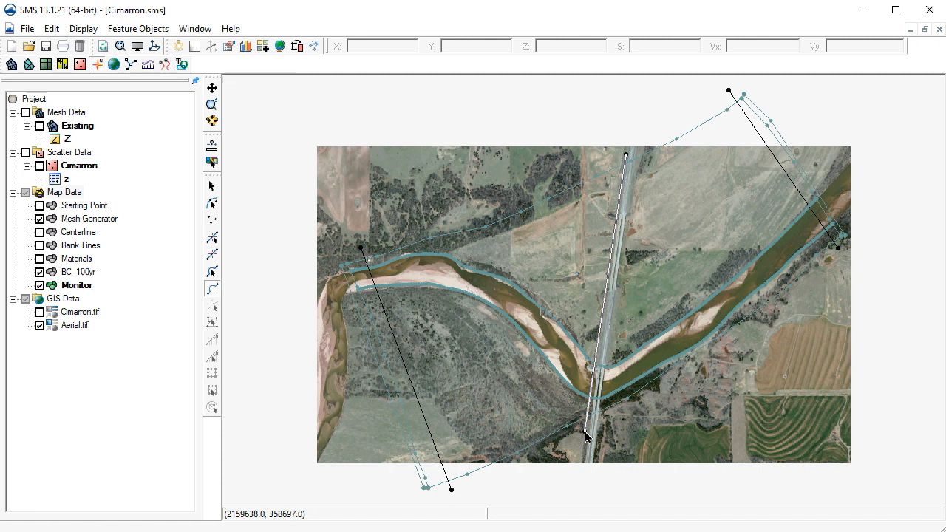
{"action": "mouse_move", "coordinate": [240, 228]}
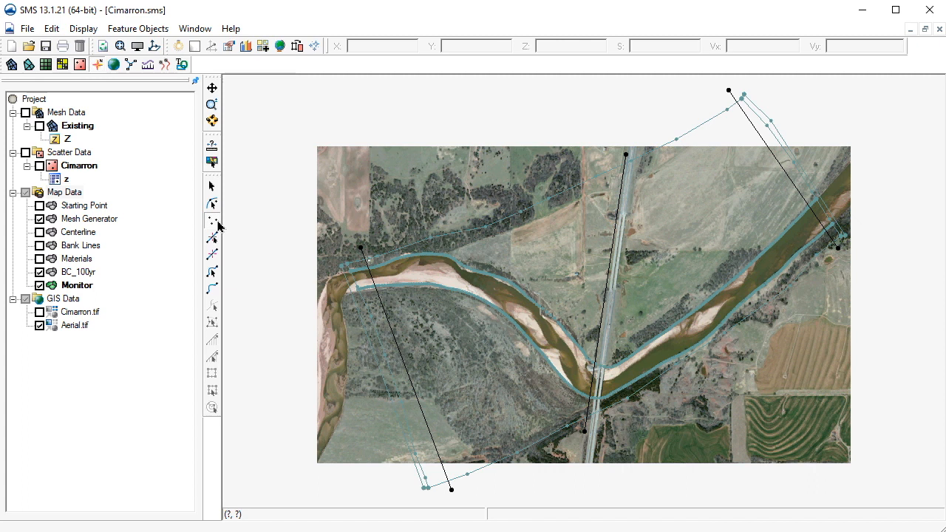
{"action": "mouse_move", "coordinate": [376, 279]}
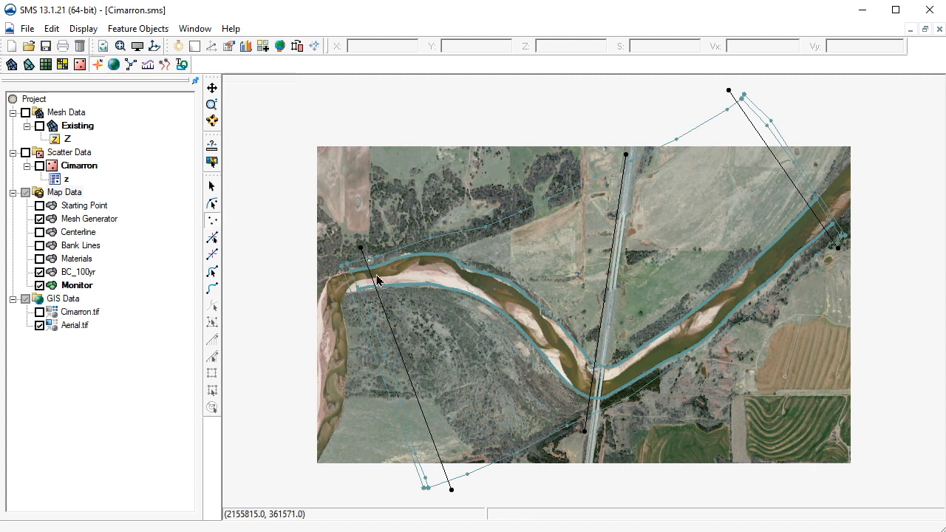
- Place one monitor point in the upstream channel and one near the downstream end
{"action": "left_click", "coordinate": [375, 274]}
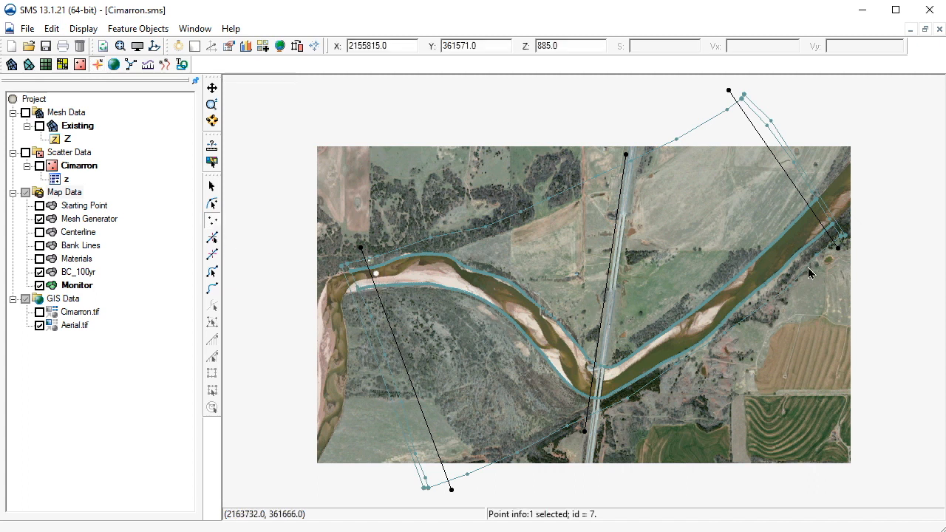
{"action": "left_click", "coordinate": [810, 223]}
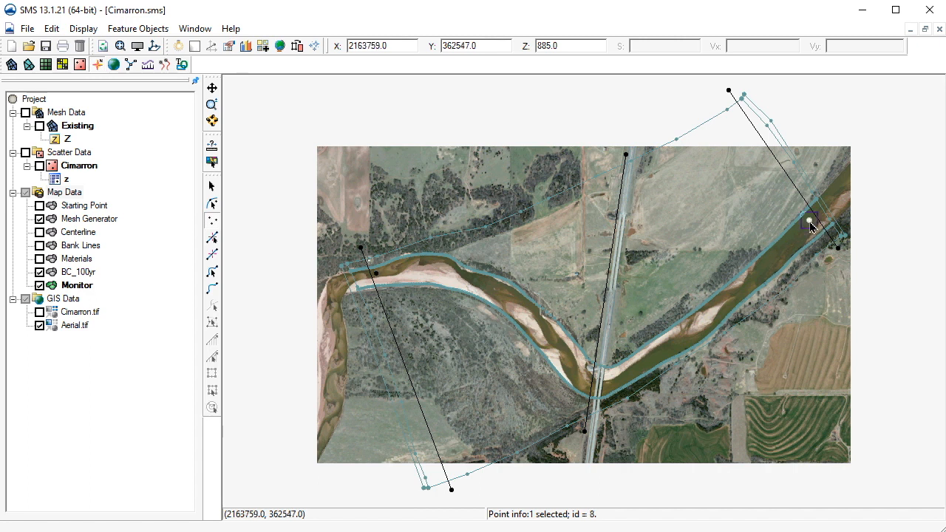